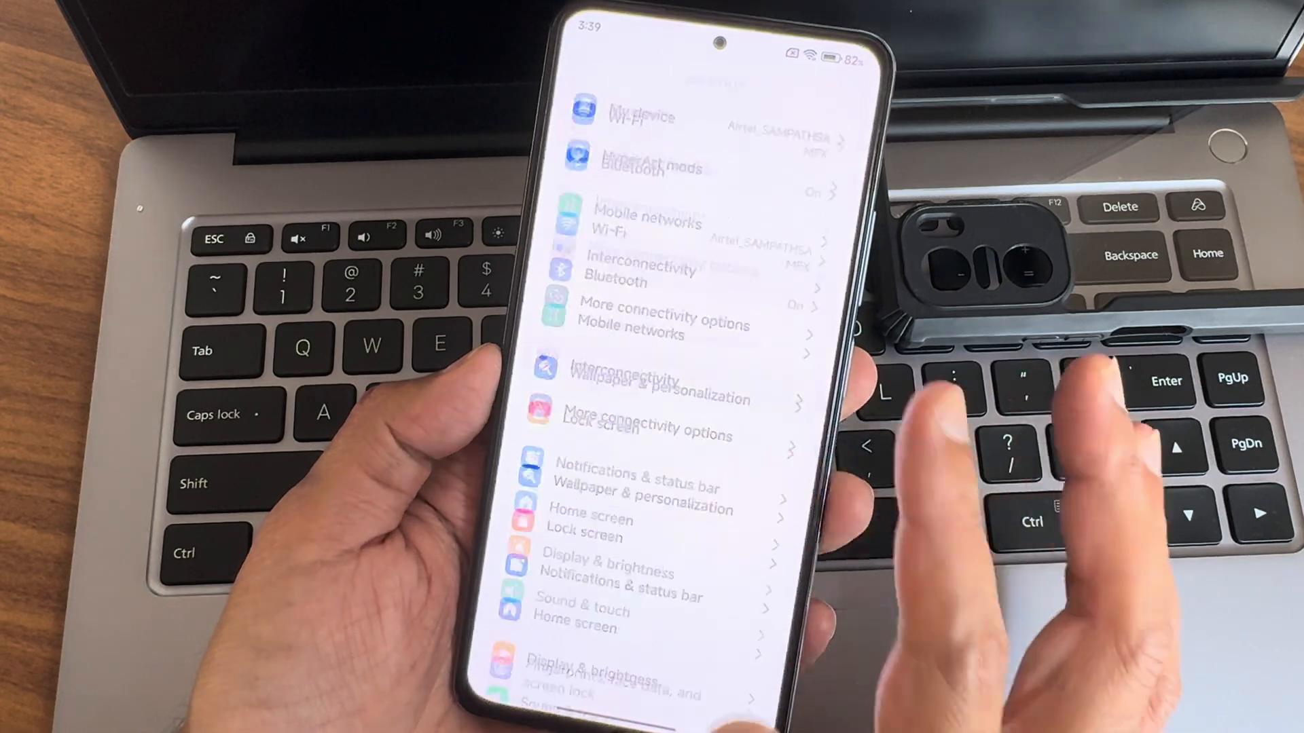
Scroll the main Settings list down to reach the HyperArt mods entry.
scroll(down, 3)
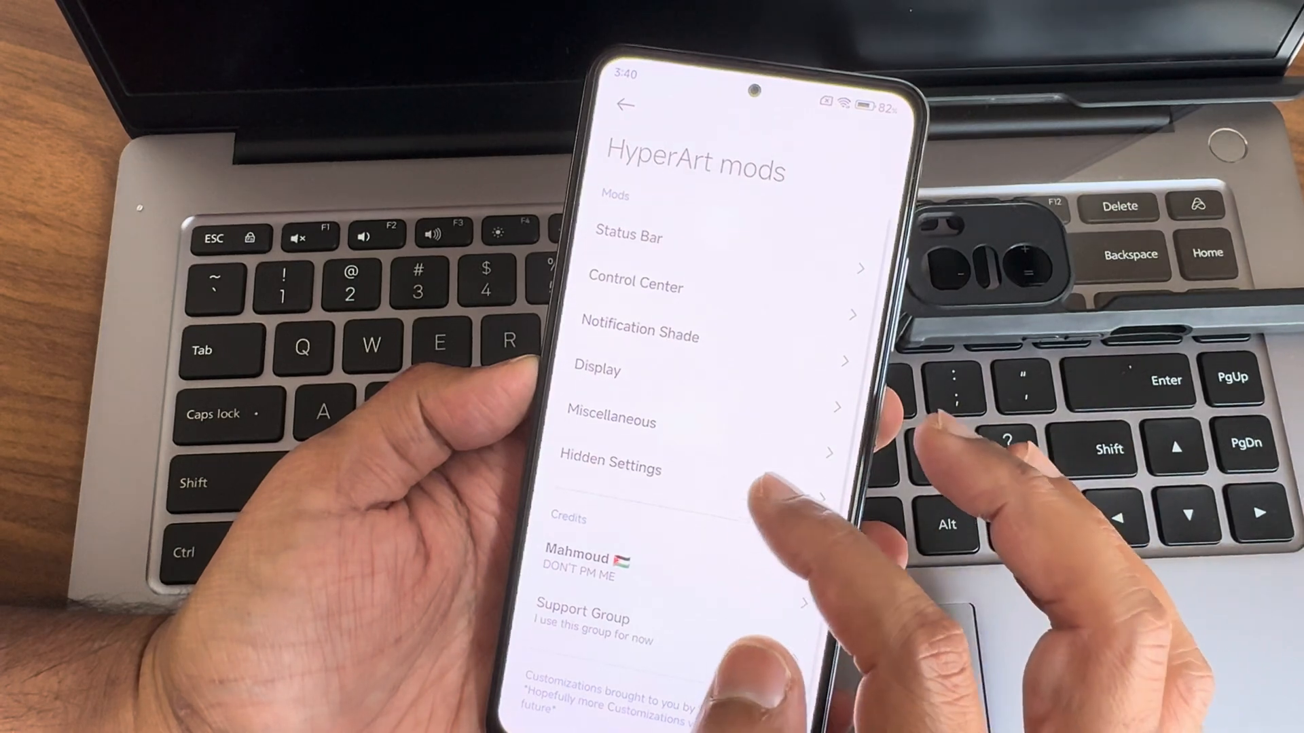
Enter Hidden Settings, preview the iOS Status bar theme and come back to the list.
click(628, 236)
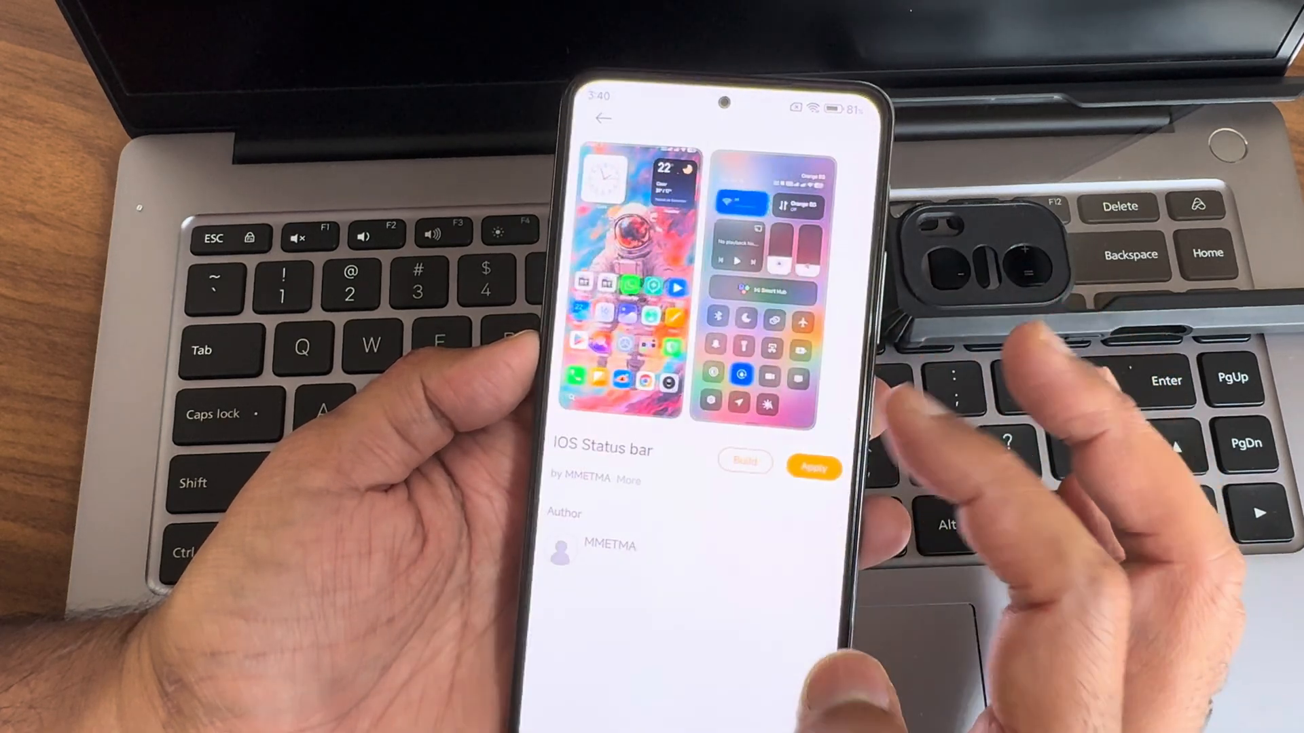
click(812, 469)
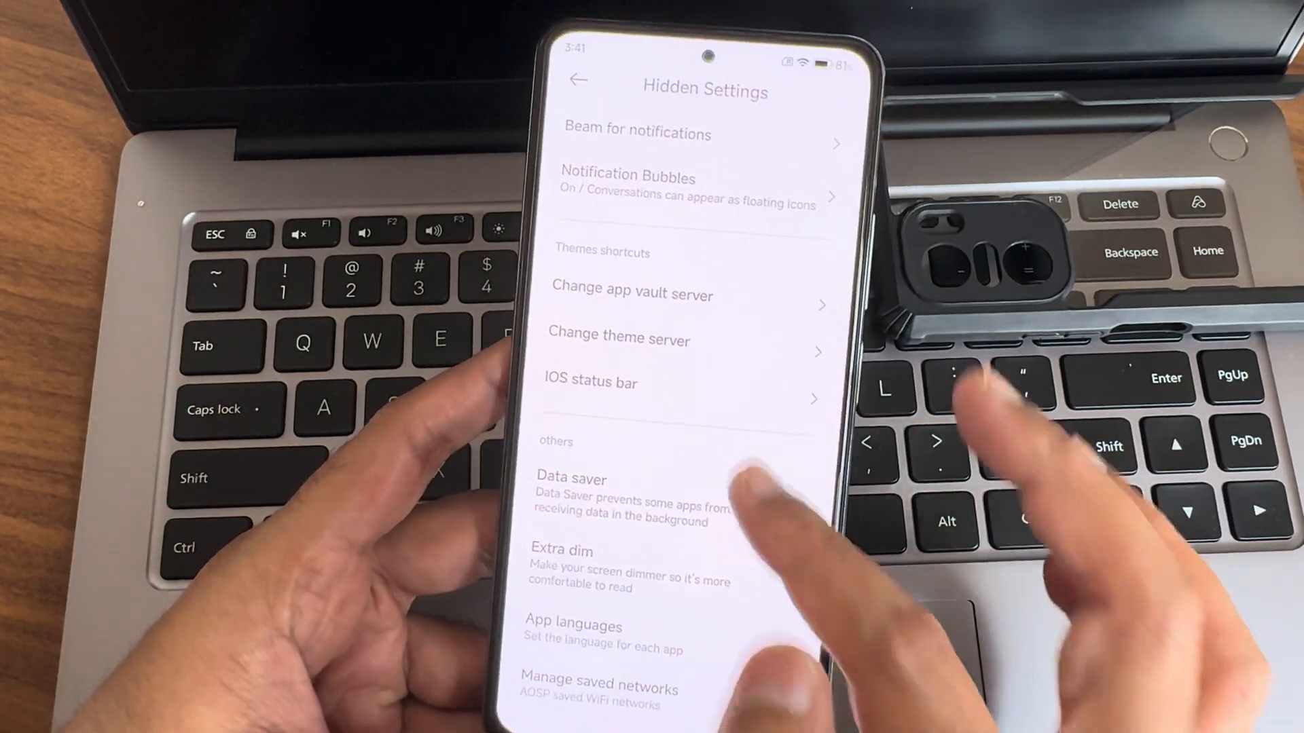
Leave Hidden Settings to reach the Home screen settings with animation speed options.
click(572, 80)
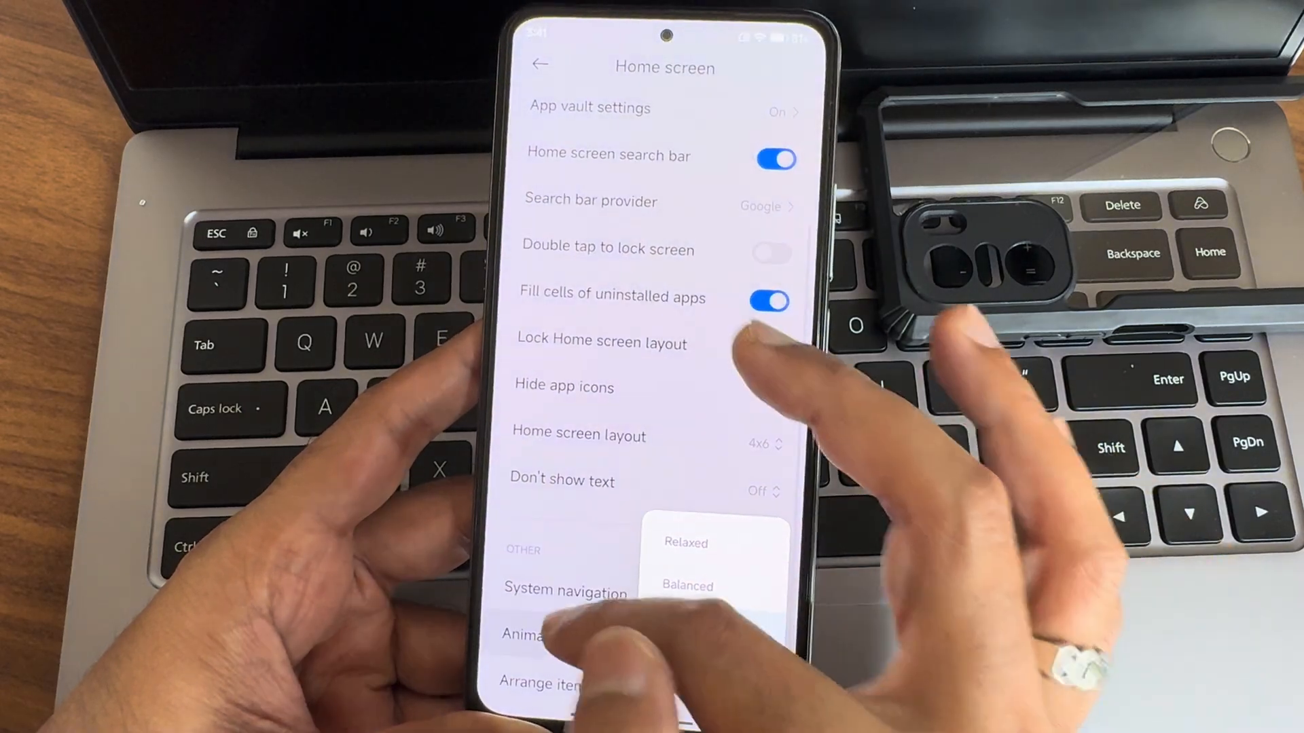
Check Arrange items in Recents, then scroll Home screen settings toward Display & brightness.
click(545, 683)
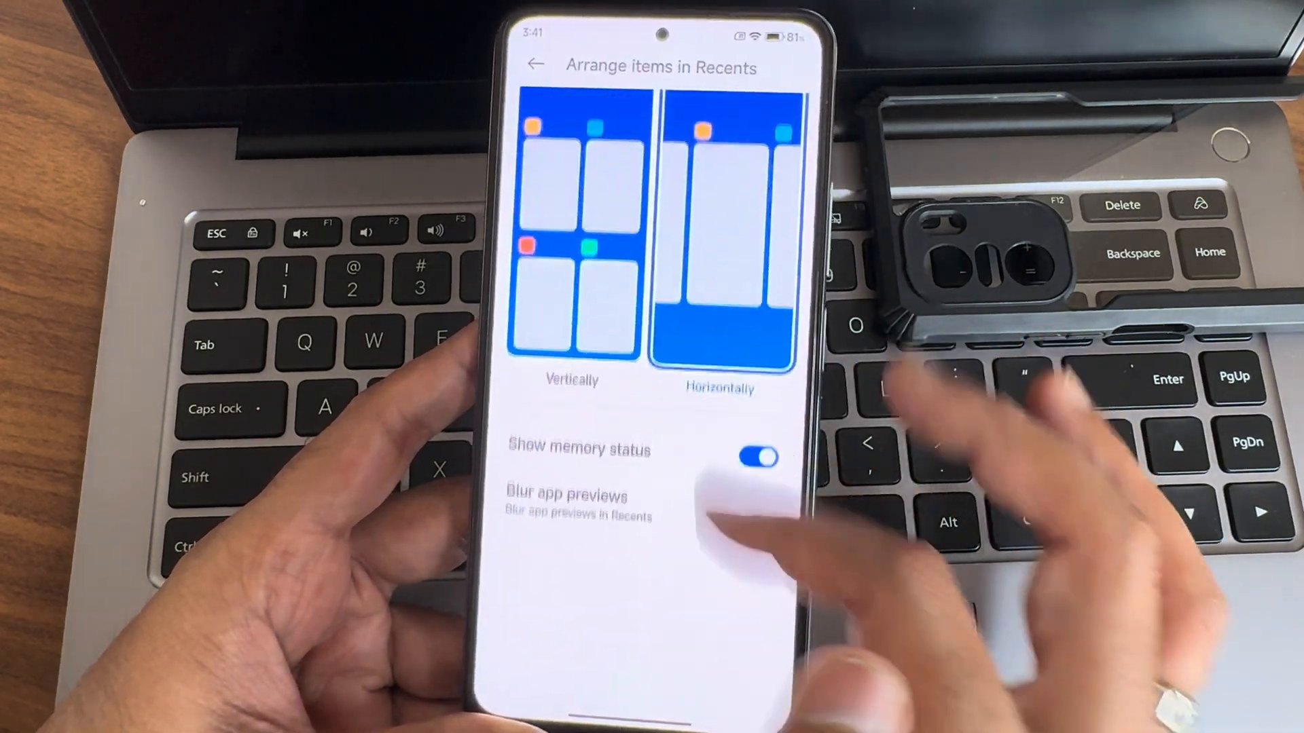
click(535, 64)
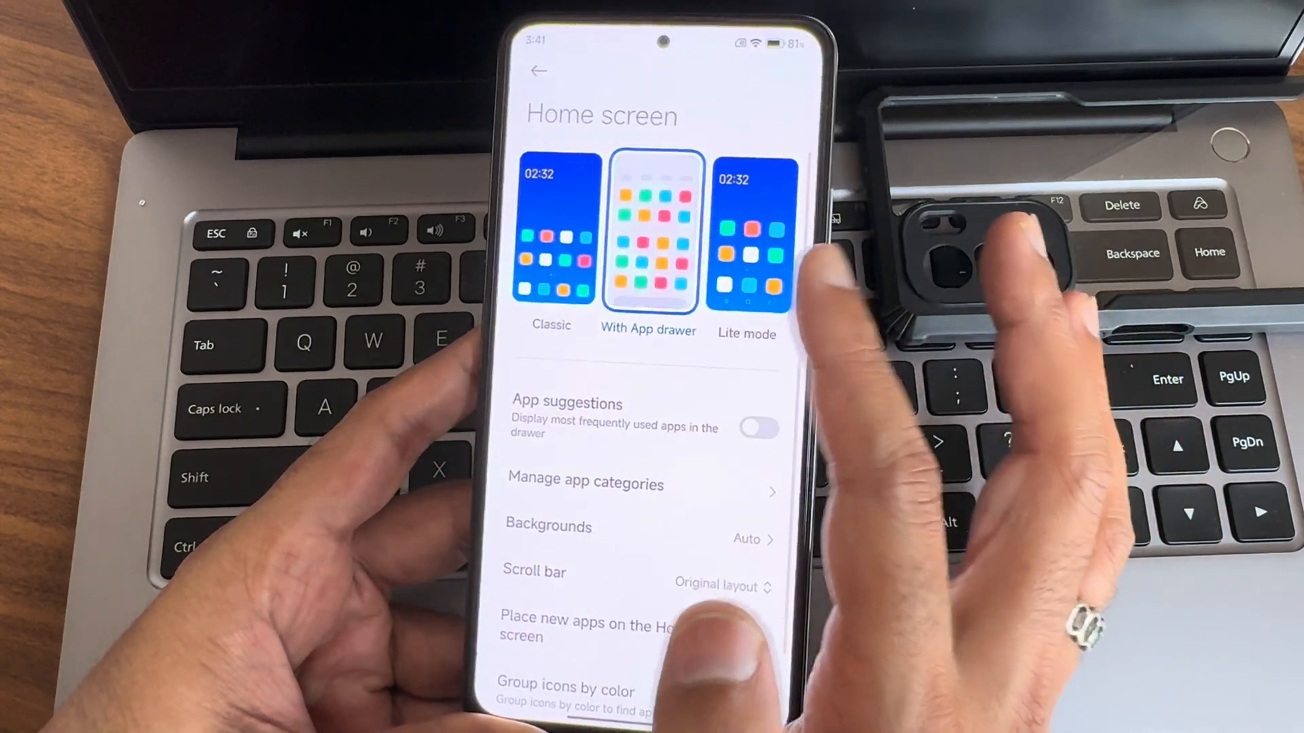
scroll(down, 3)
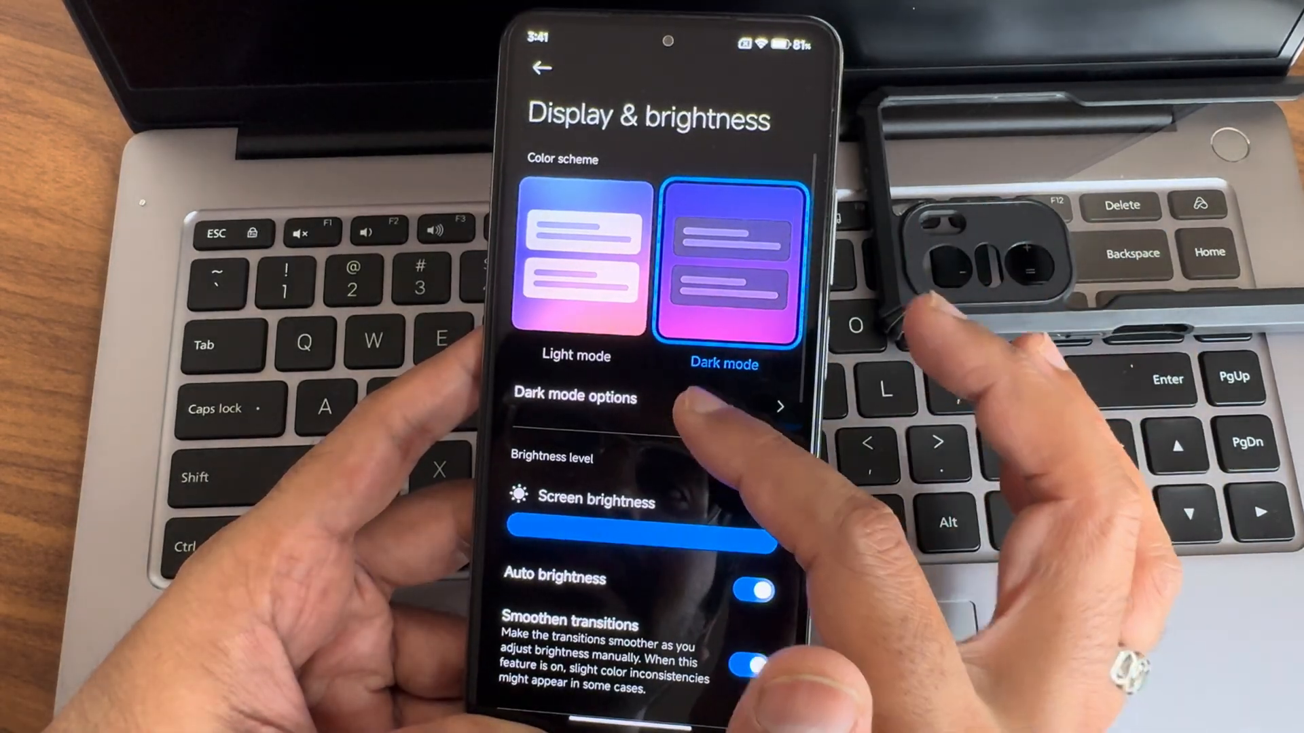
Review the per-app Dark mode options and return to Display & brightness.
click(645, 406)
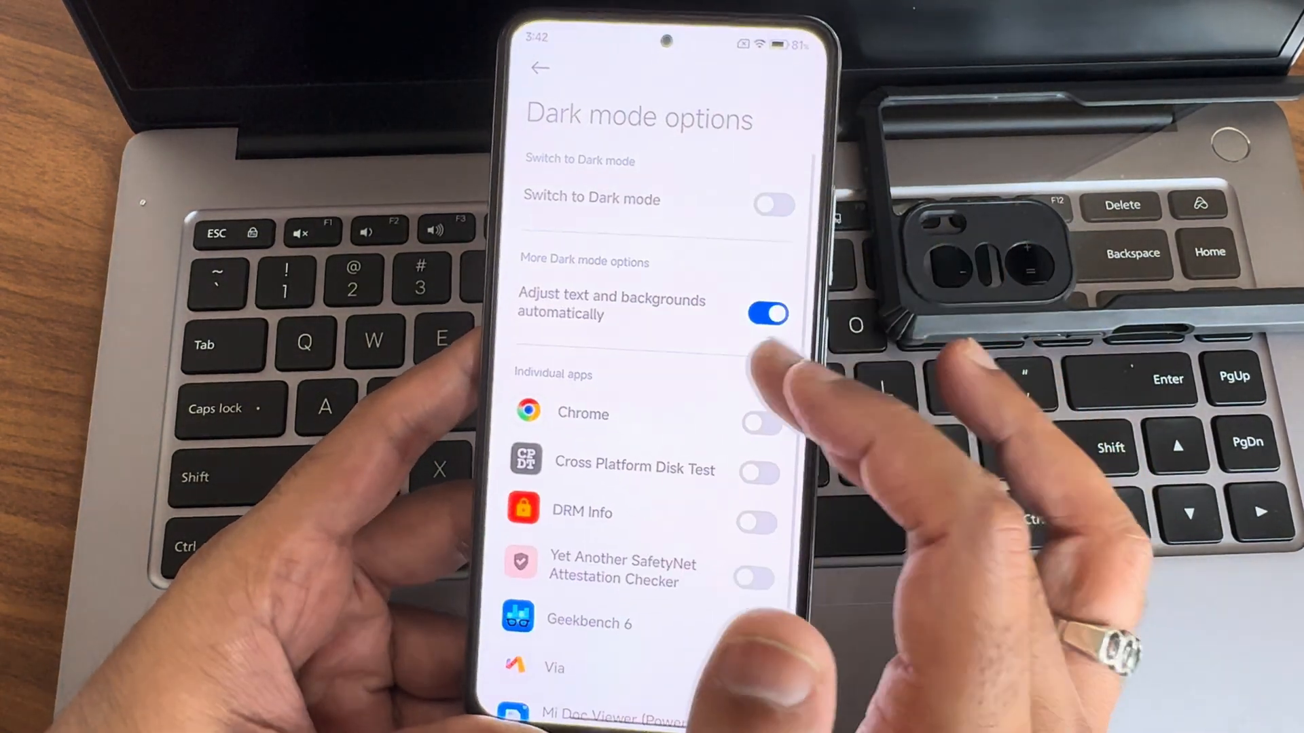
click(539, 68)
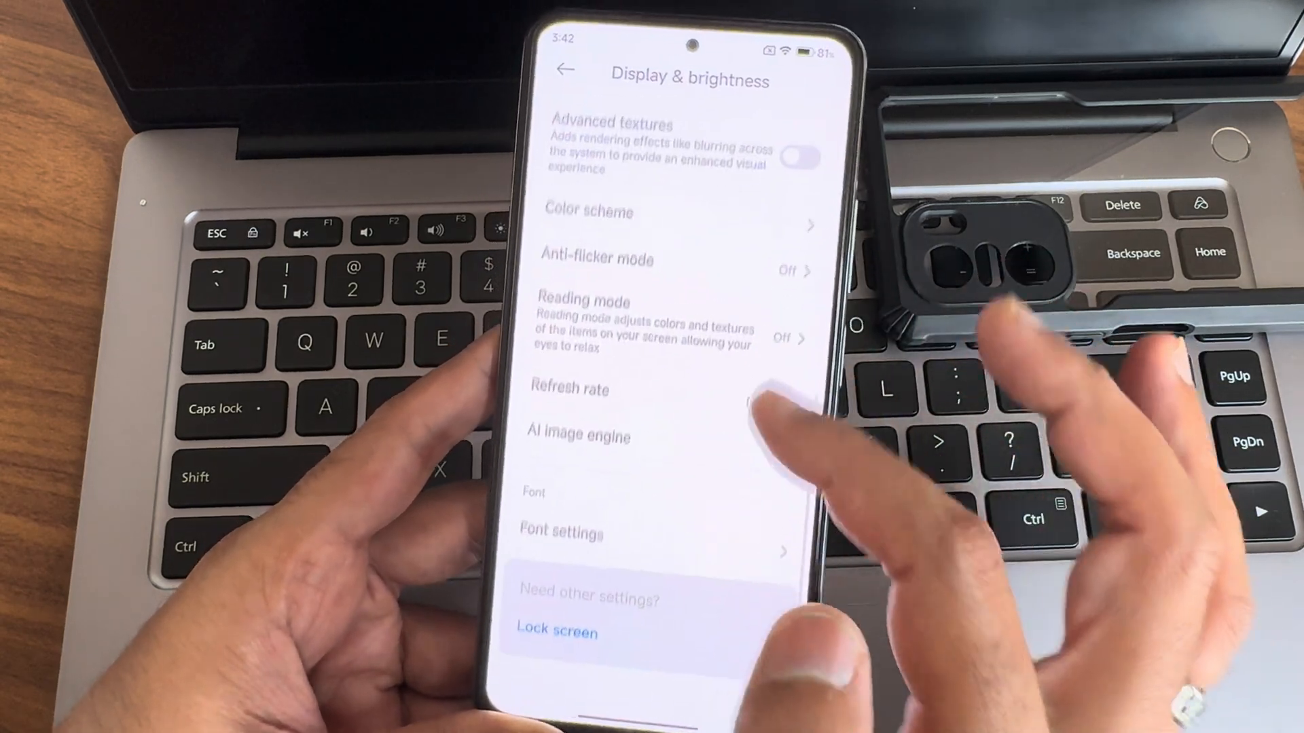
From Additional settings, view the Screen Recorder resolution, quality and frame-rate options and return.
click(579, 436)
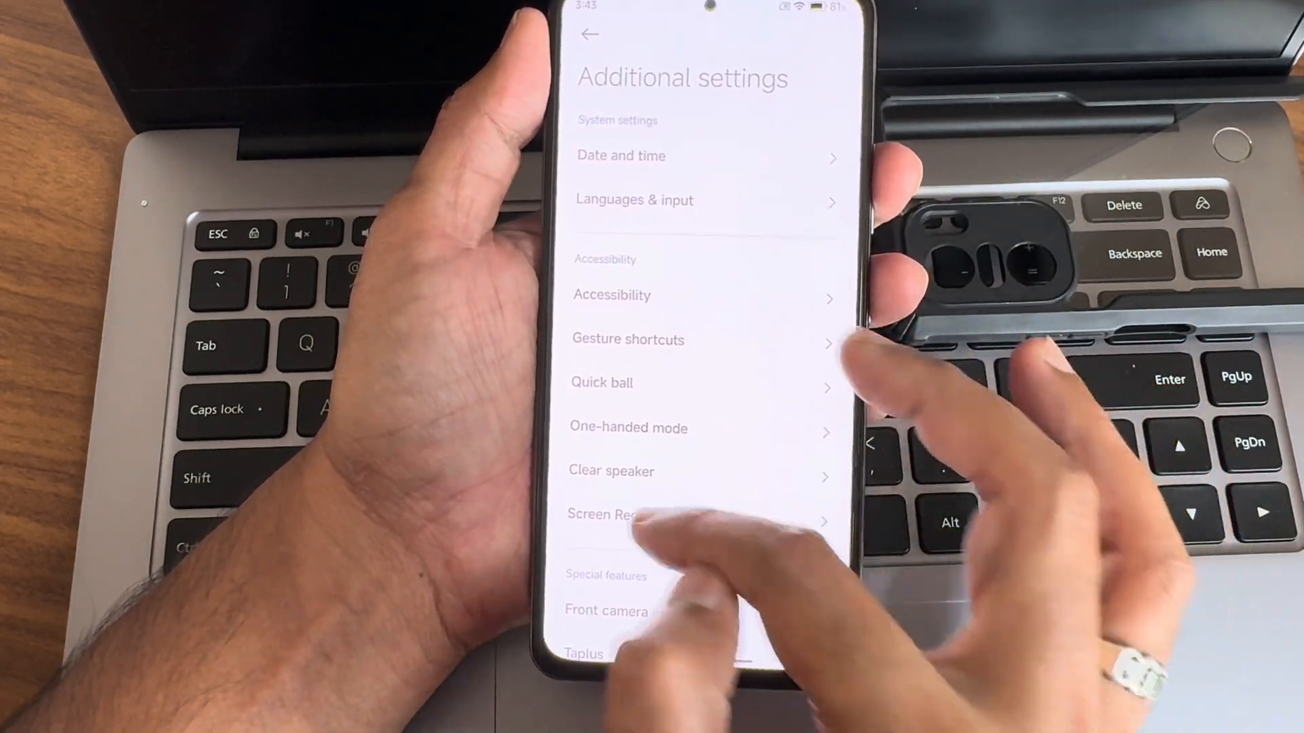
click(615, 514)
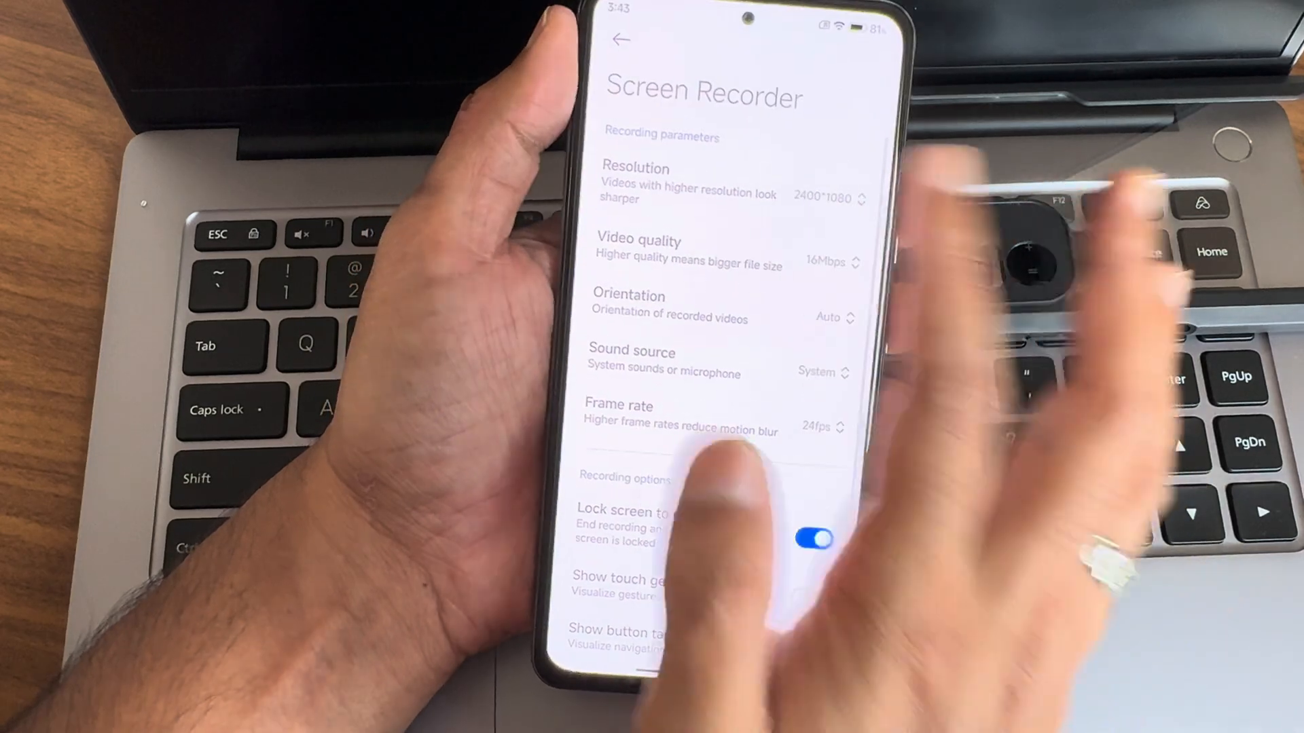
click(620, 39)
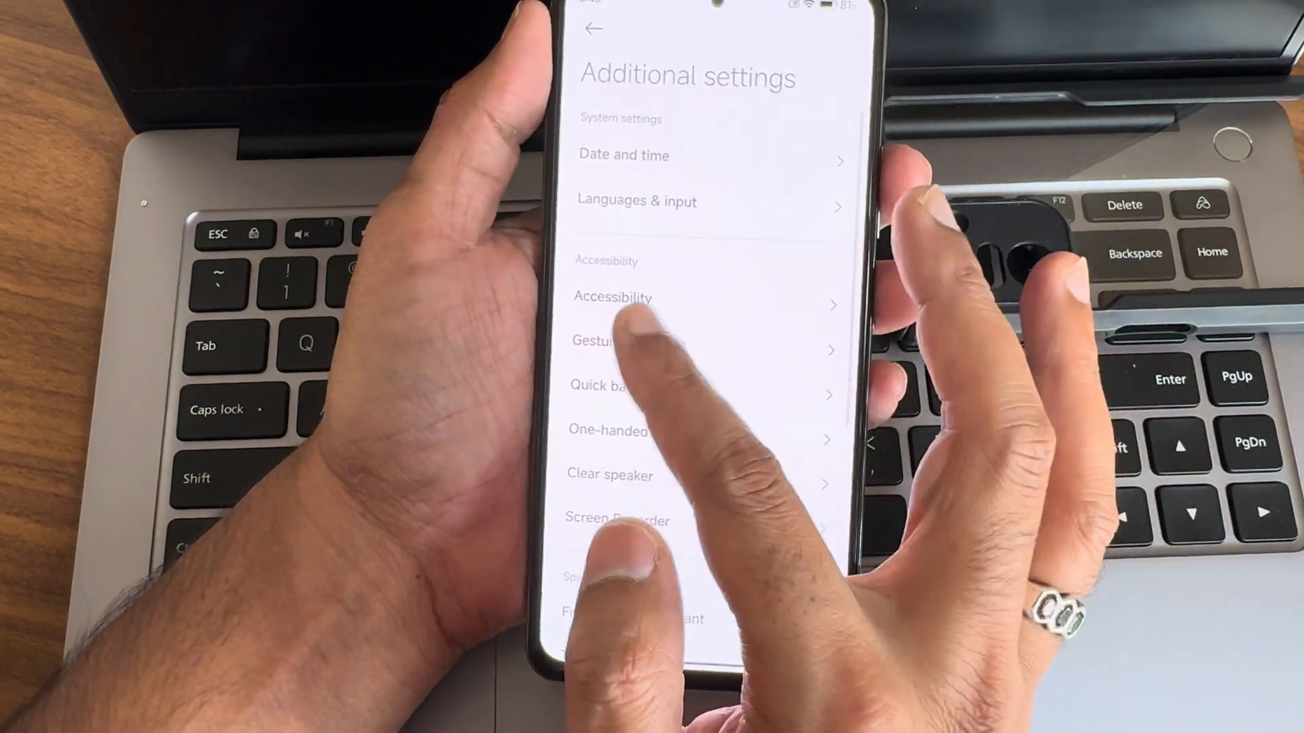